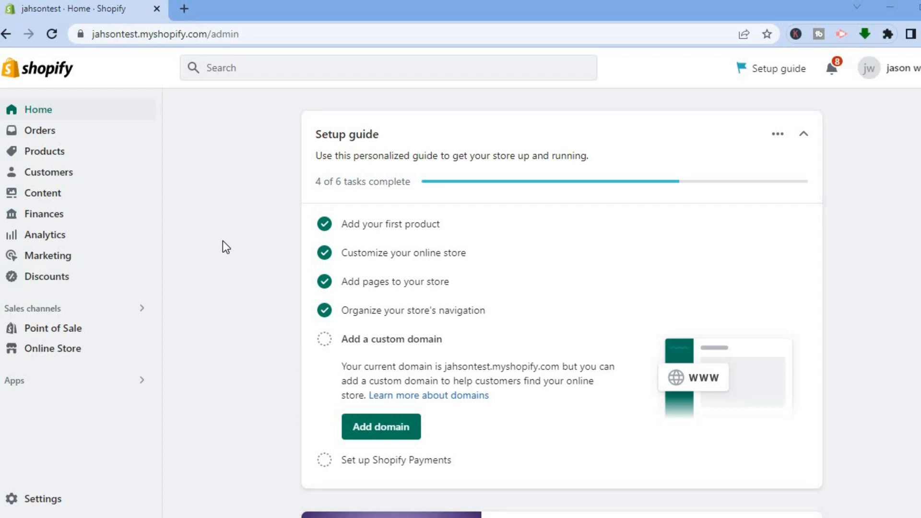
{"action": "mouse_move", "coordinate": [58, 349]}
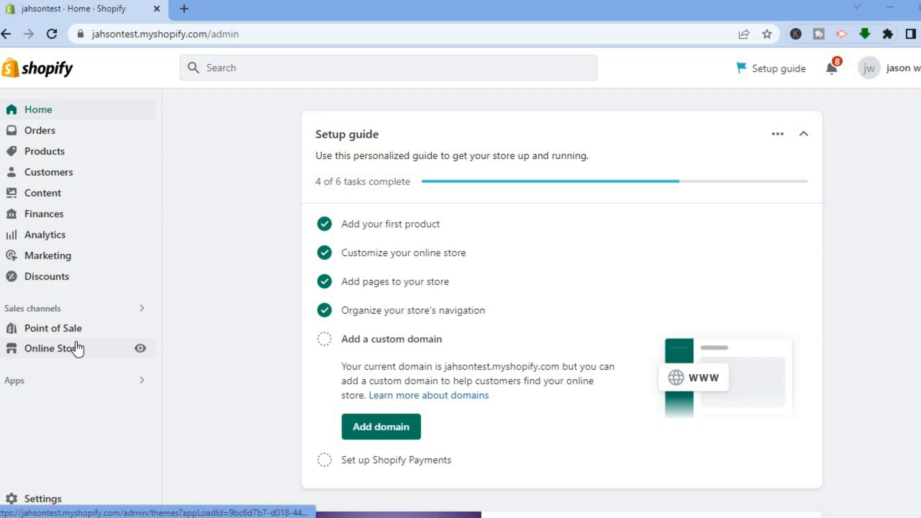
Step: Go to Online Store, landing on the Themes page with Dawn as current theme
{"action": "left_click", "coordinate": [53, 347]}
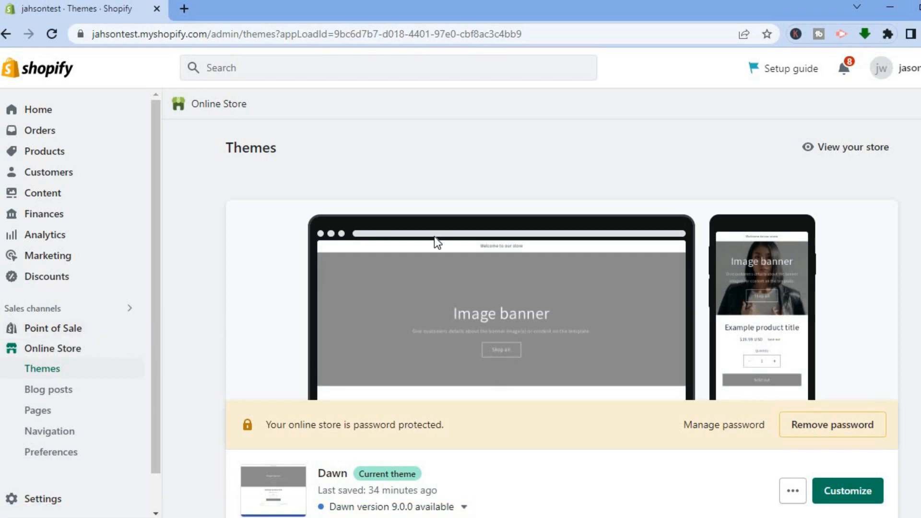
{"action": "mouse_move", "coordinate": [540, 376]}
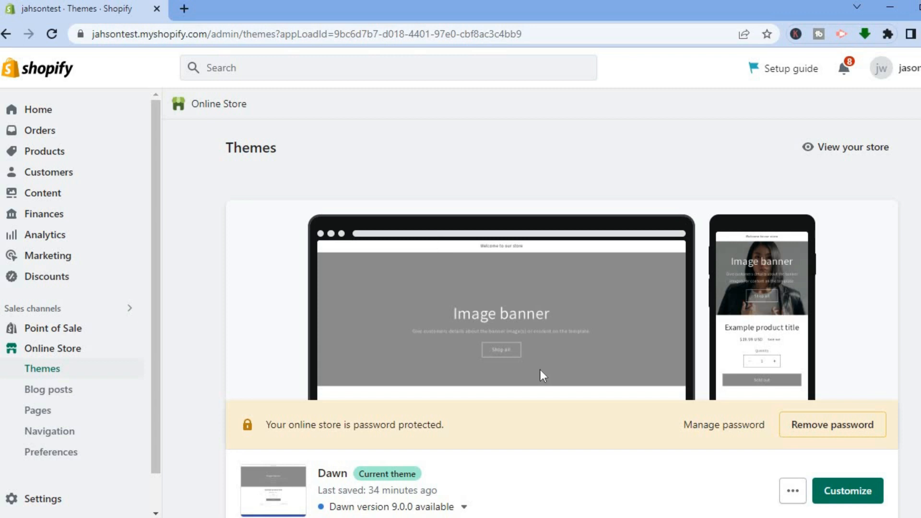
{"action": "mouse_move", "coordinate": [730, 468]}
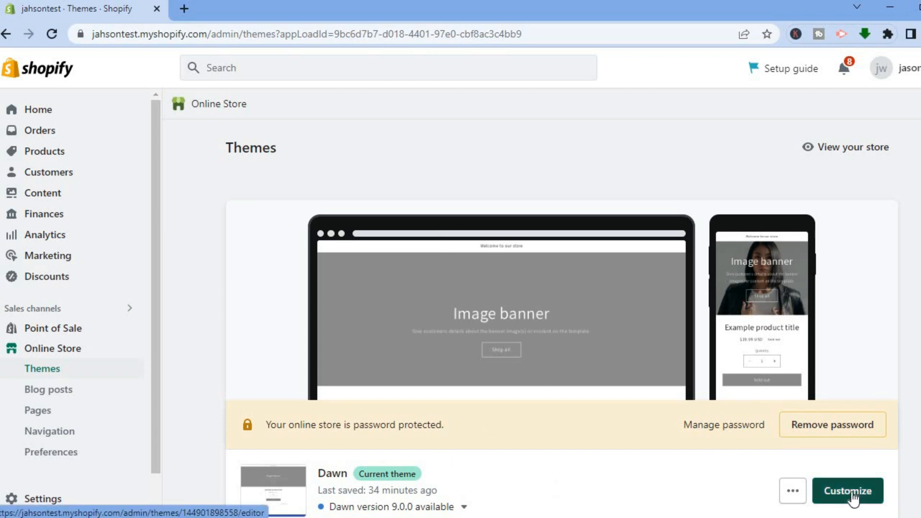
Step: Customize the Dawn theme, entering the theme editor on the home page
{"action": "left_click", "coordinate": [848, 490]}
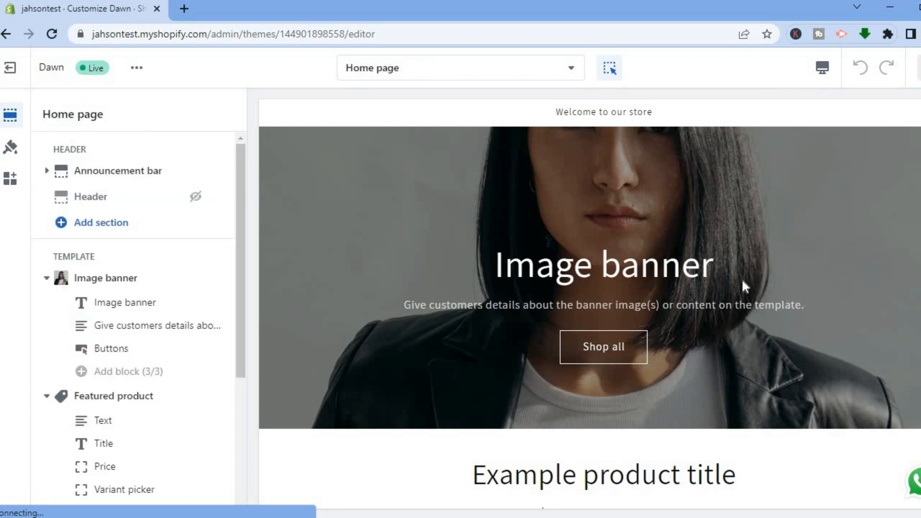
{"action": "mouse_move", "coordinate": [620, 194]}
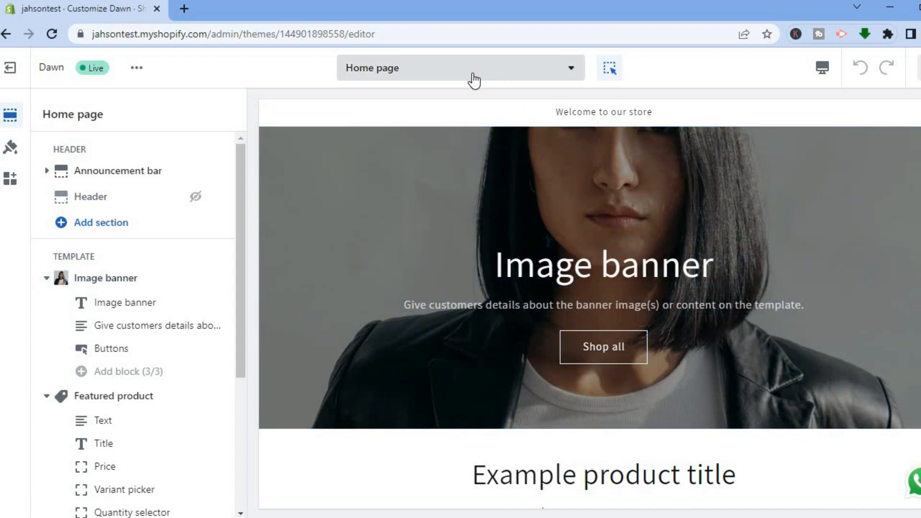
{"action": "mouse_move", "coordinate": [504, 75]}
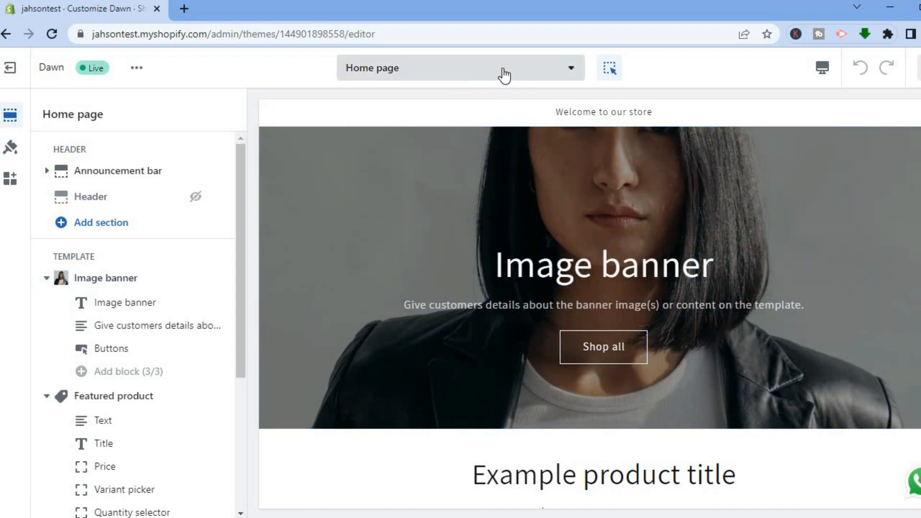
Step: Switch the editor from Home page to Products > Default product template
{"action": "left_click", "coordinate": [459, 67]}
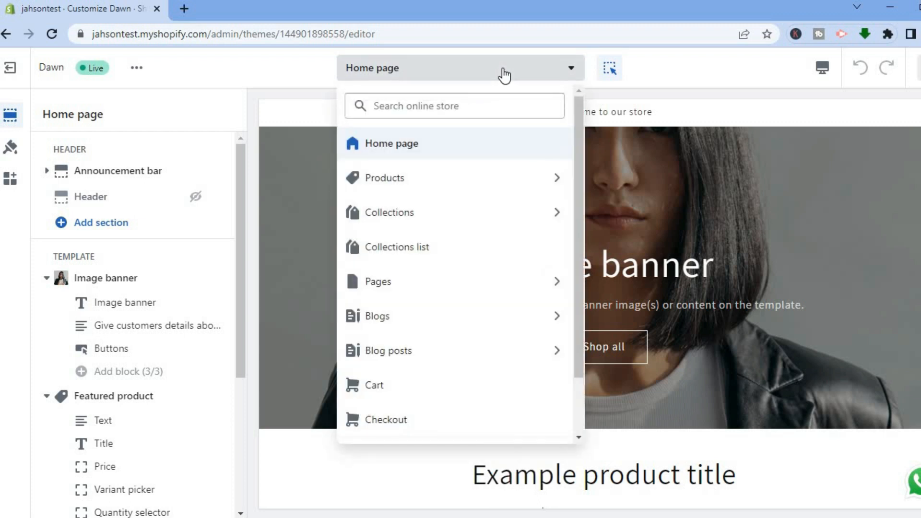
{"action": "mouse_move", "coordinate": [464, 178]}
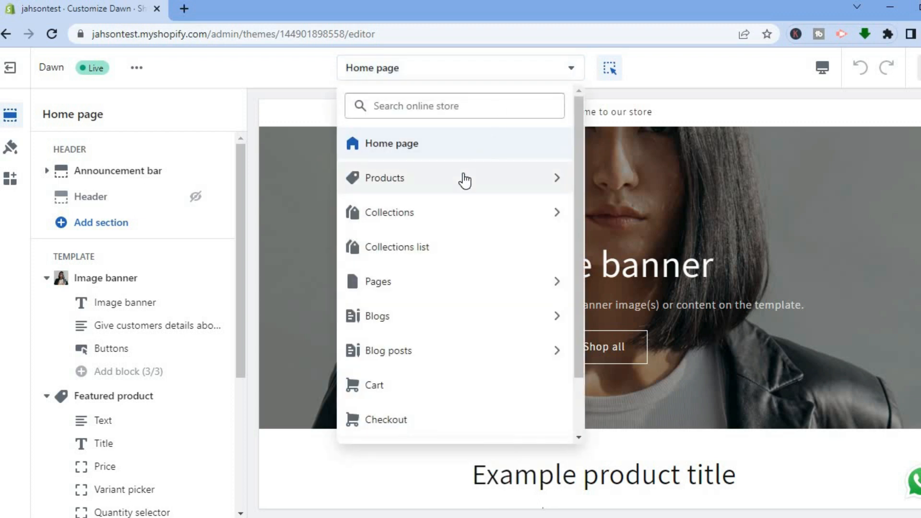
{"action": "left_click", "coordinate": [384, 178]}
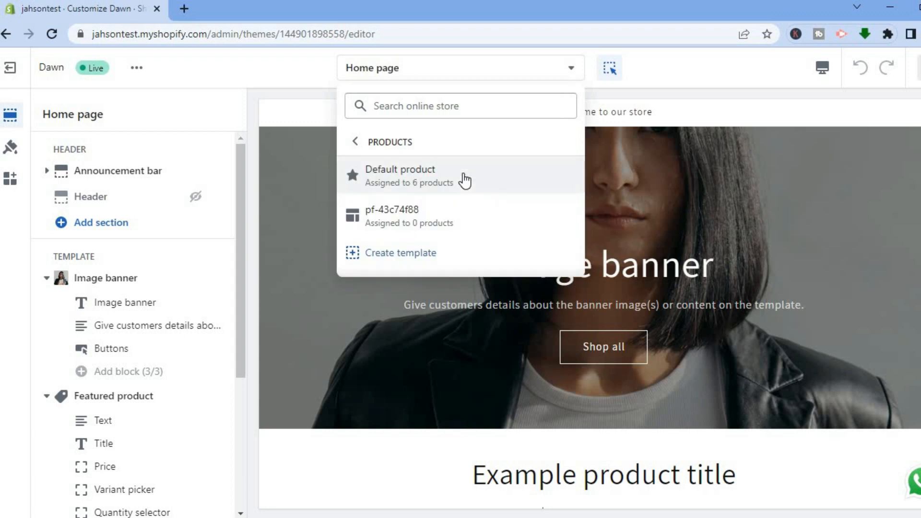
{"action": "mouse_move", "coordinate": [436, 188]}
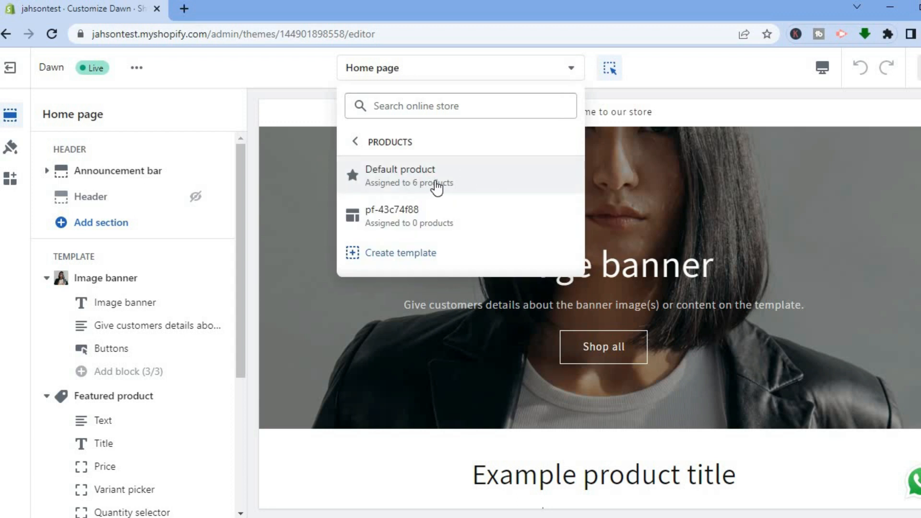
{"action": "left_click", "coordinate": [399, 176]}
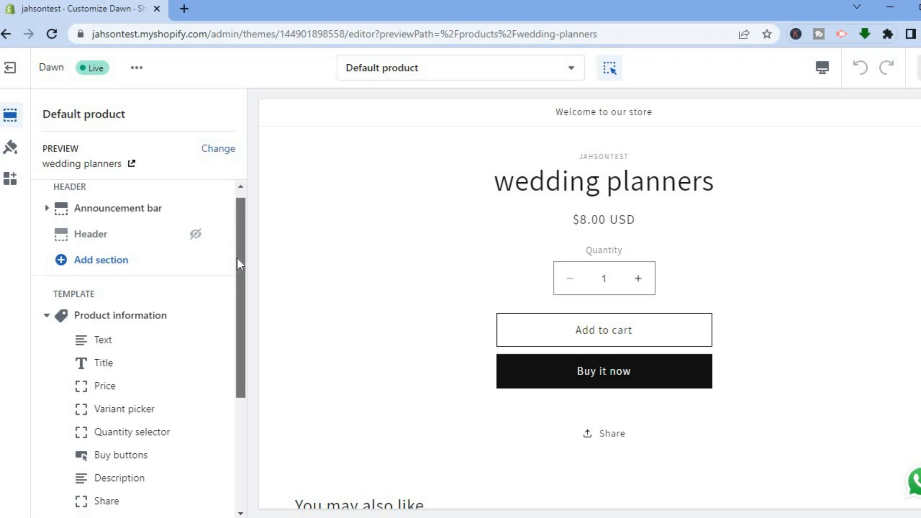
Step: Add an Inventory status block to the Product information section, showing '100 in stock'
{"action": "scroll", "scroll_direction": "down", "scroll_amount": 3}
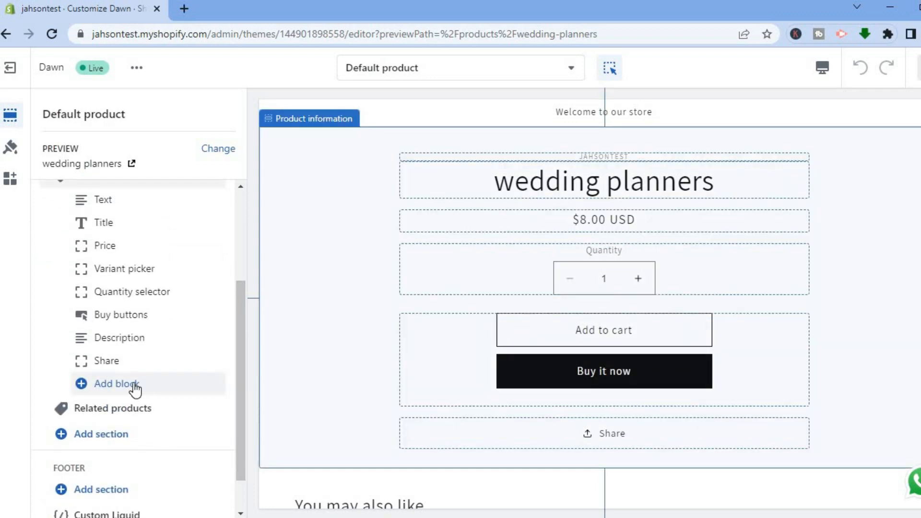
{"action": "left_click", "coordinate": [117, 384]}
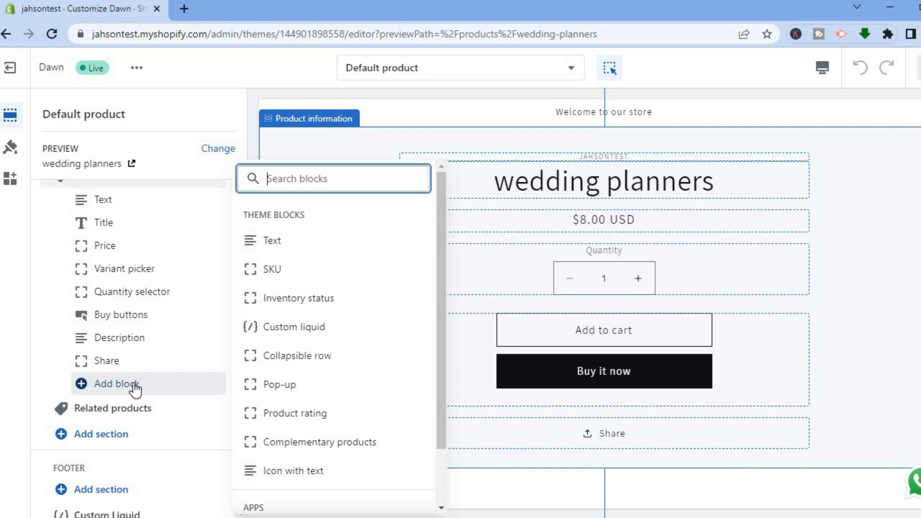
{"action": "mouse_move", "coordinate": [300, 355]}
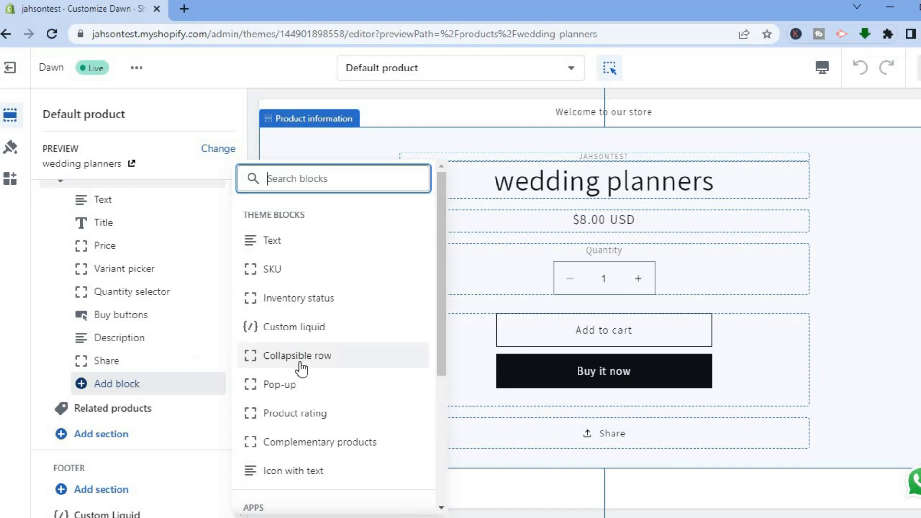
{"action": "mouse_move", "coordinate": [373, 310]}
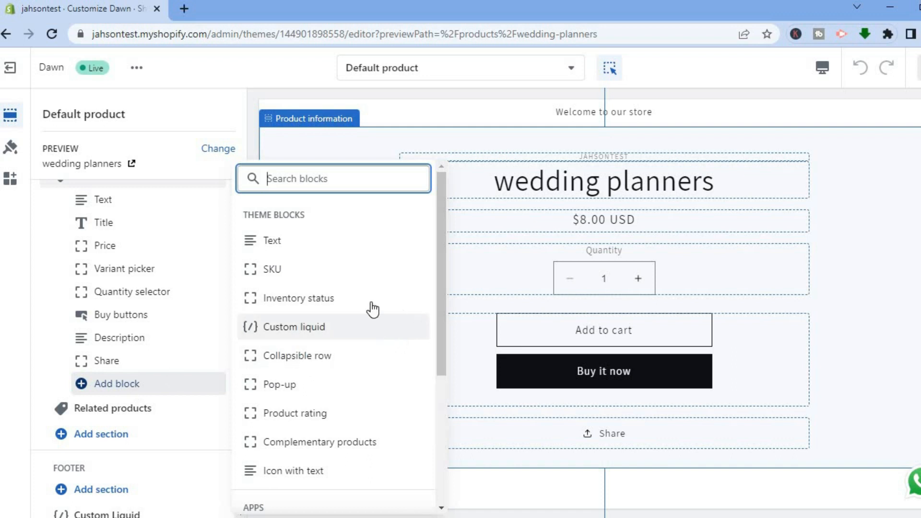
{"action": "mouse_move", "coordinate": [373, 308]}
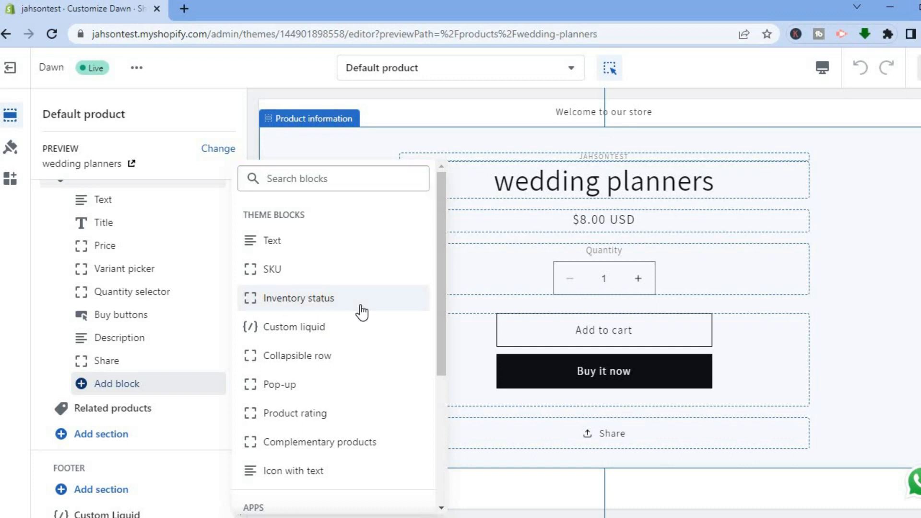
{"action": "left_click", "coordinate": [299, 297]}
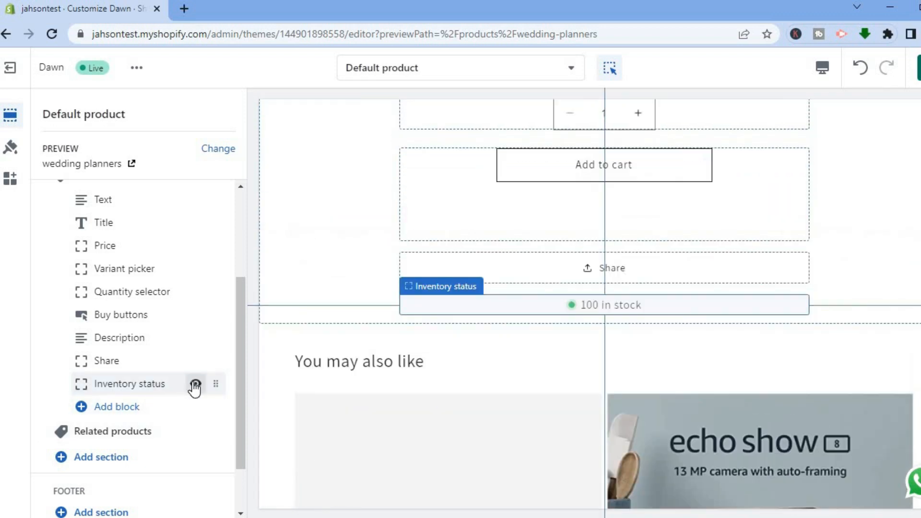
{"action": "left_click", "coordinate": [195, 384]}
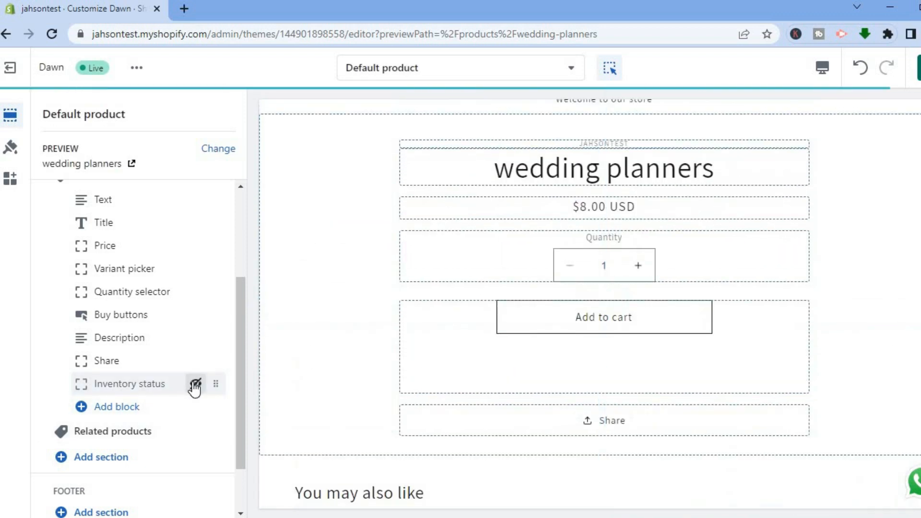
{"action": "left_click", "coordinate": [196, 384]}
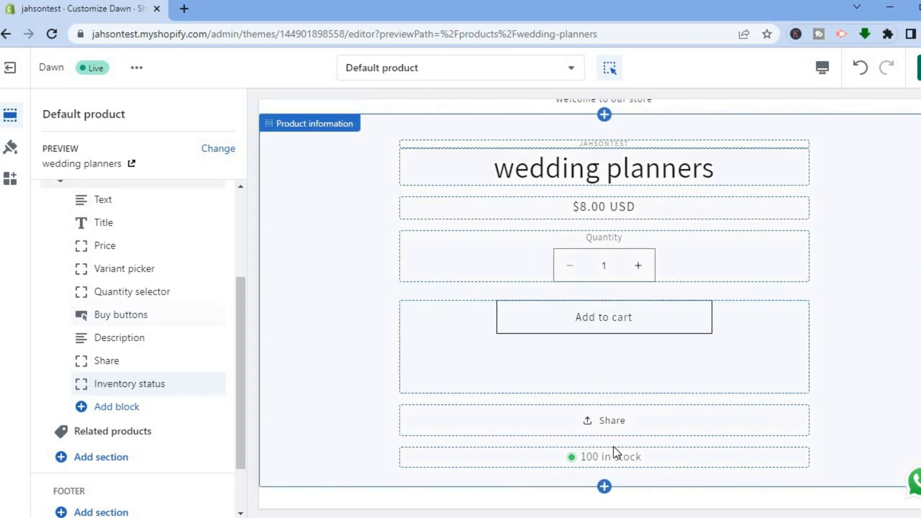
{"action": "mouse_move", "coordinate": [667, 464]}
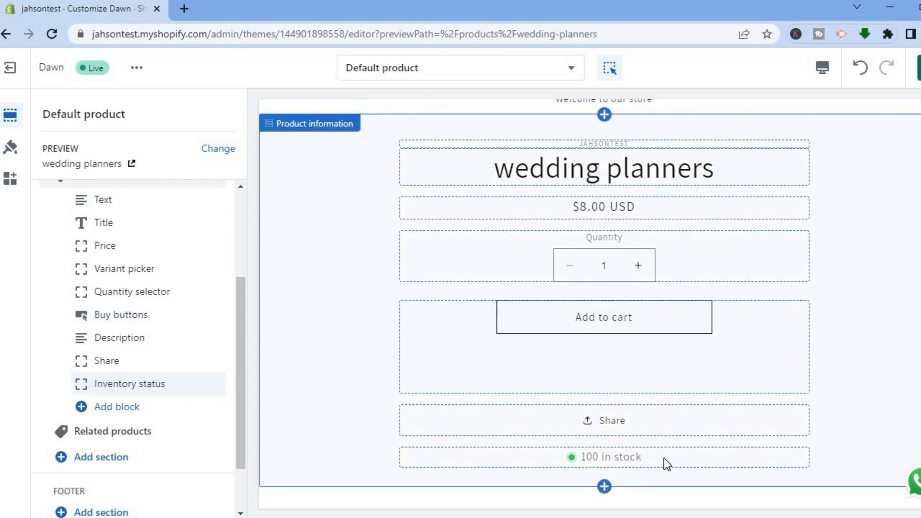